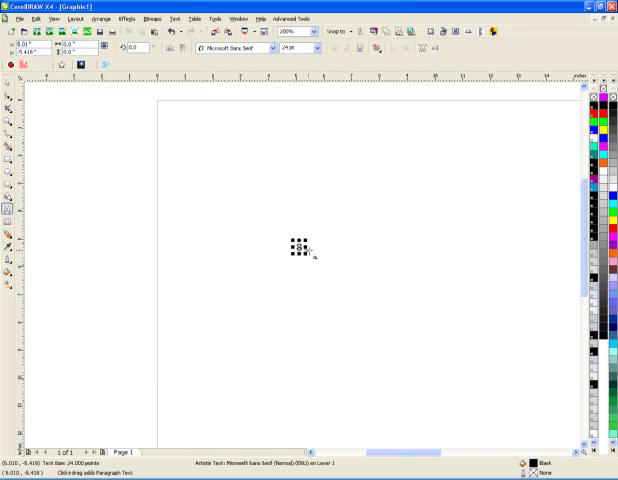
- Type a large S and set it in the bold italic RACE1 Wave 85 font
{"action": "type", "text": "S"}
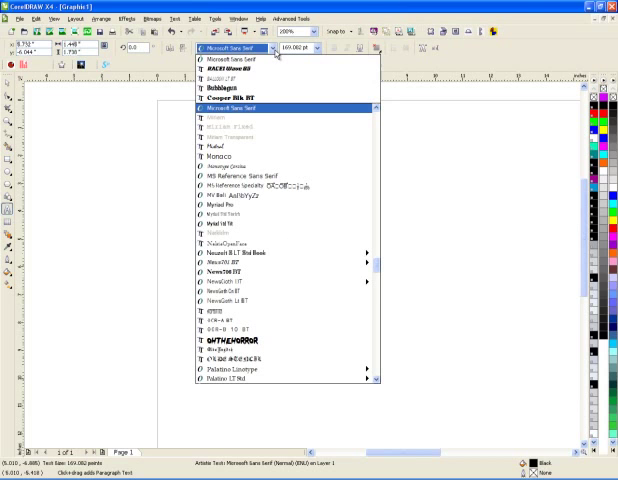
{"action": "left_click", "coordinate": [211, 67]}
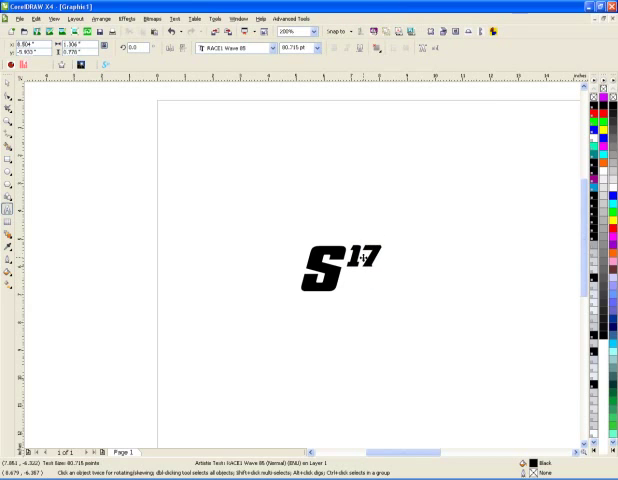
- Select the 17 text and nudge it for tidier spacing beside the S
{"action": "left_click", "coordinate": [360, 263]}
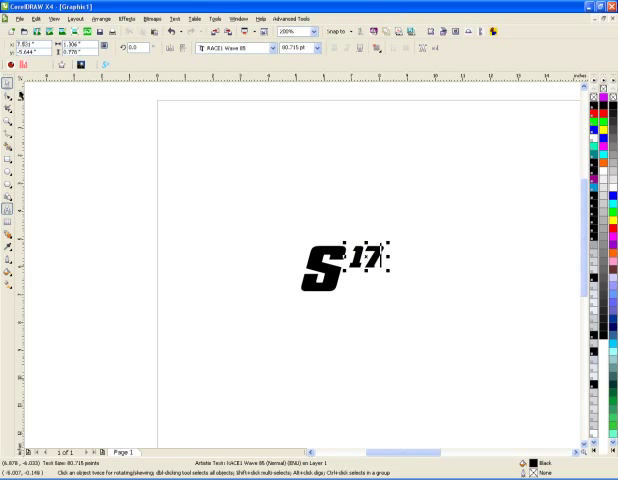
{"action": "left_click", "coordinate": [345, 265]}
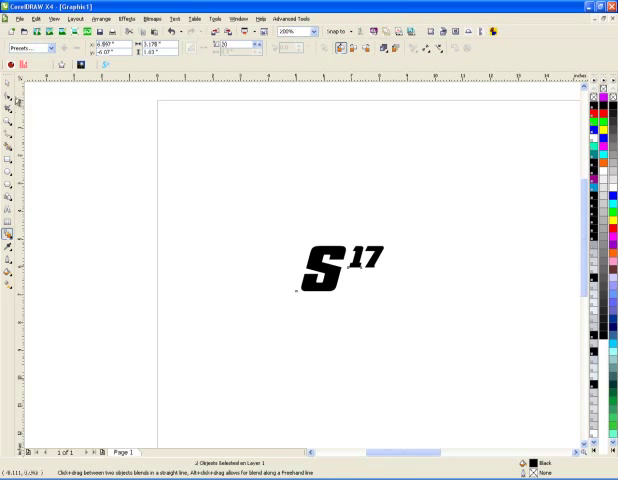
{"action": "left_click", "coordinate": [335, 268]}
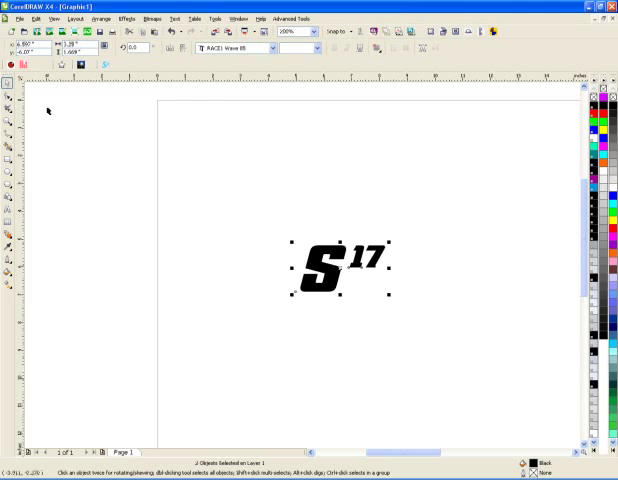
{"action": "mouse_move", "coordinate": [87, 123]}
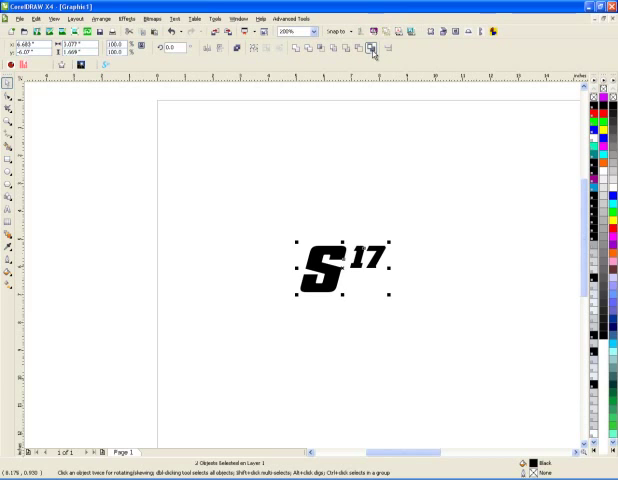
- Weld the S and 17 into one curve with a red hairline outline
{"action": "left_click", "coordinate": [335, 270]}
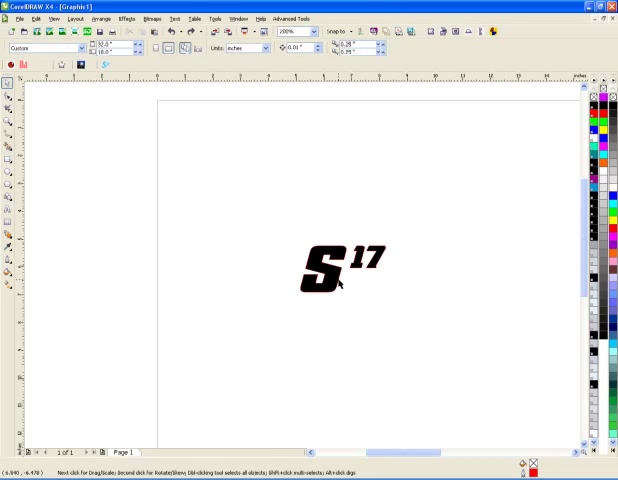
{"action": "left_click", "coordinate": [330, 278]}
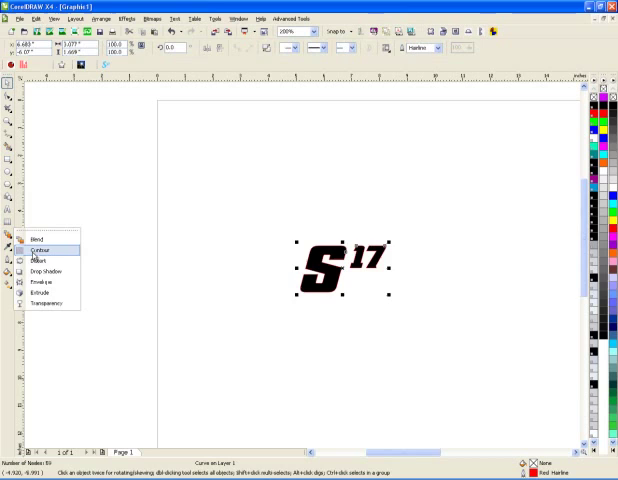
- Switch to the Contour tool to add a faint contour around the red S17
{"action": "left_click", "coordinate": [40, 250]}
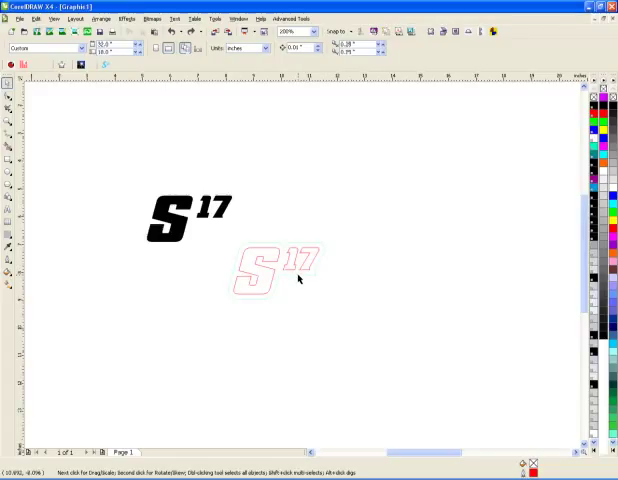
- Give the S17 contour a blue outline and select it as its own curve
{"action": "left_click", "coordinate": [275, 265]}
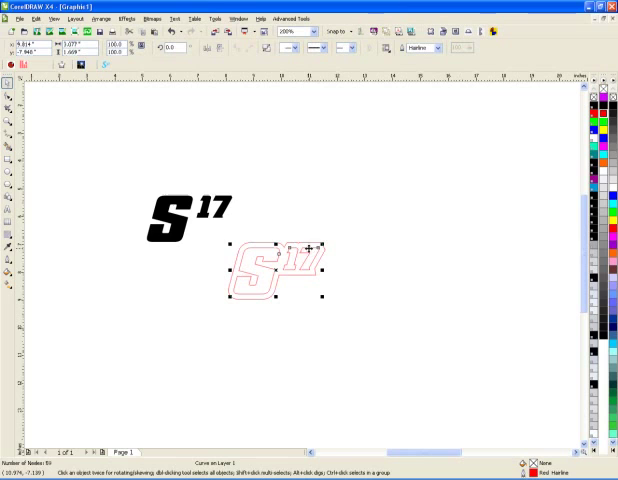
{"action": "left_click", "coordinate": [410, 198]}
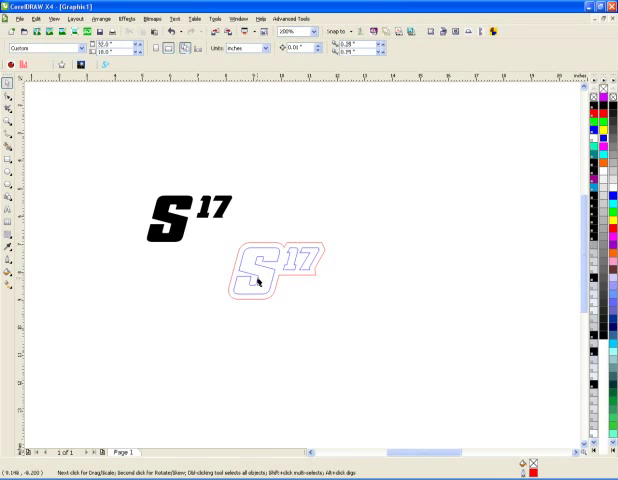
{"action": "mouse_move", "coordinate": [292, 227]}
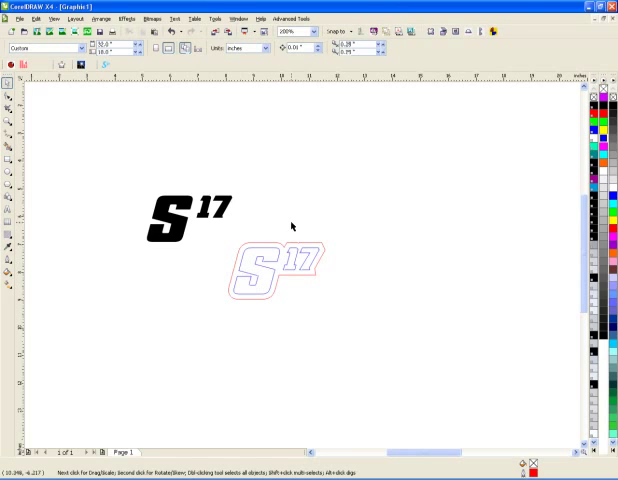
{"action": "mouse_move", "coordinate": [230, 234]}
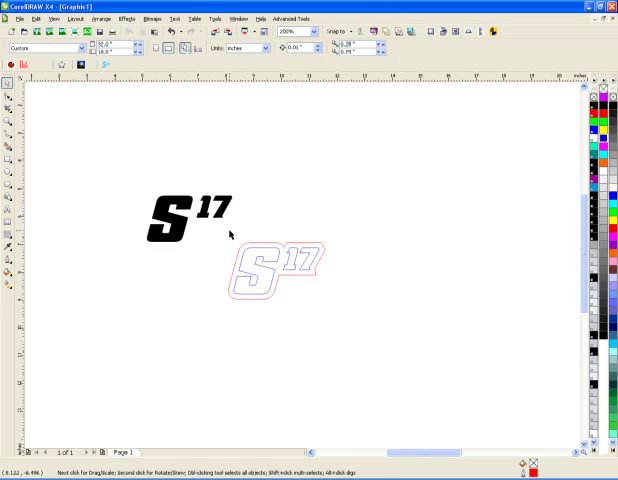
{"action": "left_click", "coordinate": [280, 270]}
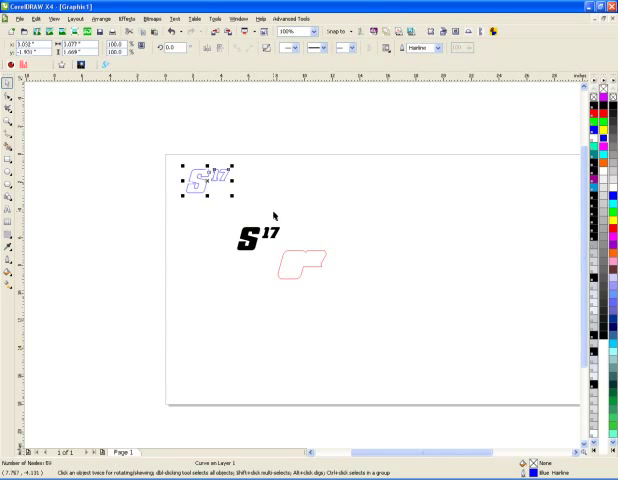
- Move the red and blue S17 to the top-left corner and print it to the laser cutter
{"action": "left_click_drag", "start_coordinate": [207, 180], "coordinate": [300, 266]}
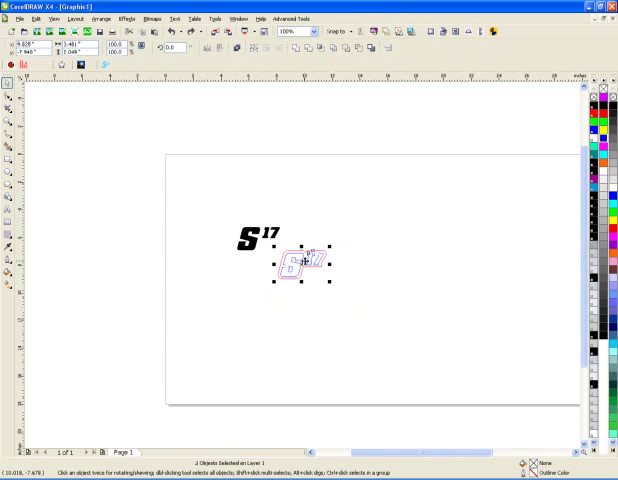
{"action": "left_click_drag", "start_coordinate": [300, 265], "coordinate": [200, 180]}
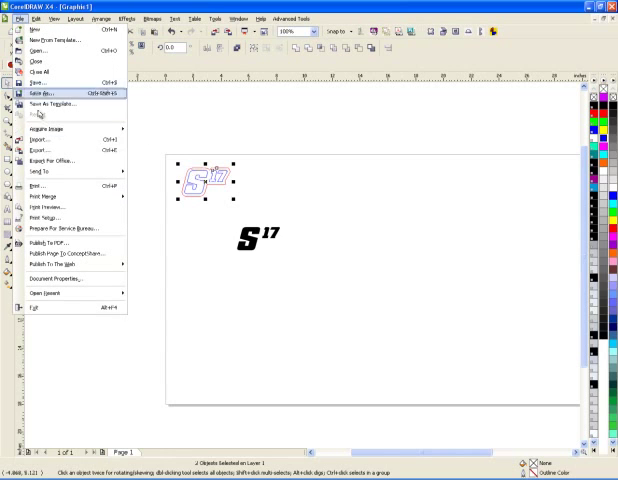
{"action": "left_click", "coordinate": [35, 187]}
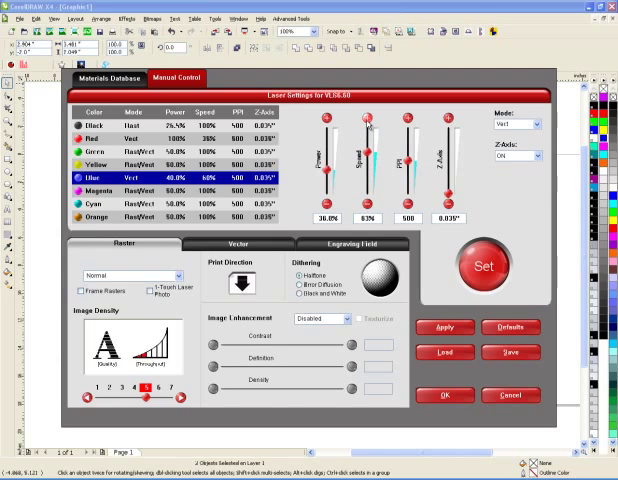
{"action": "left_click", "coordinate": [484, 267]}
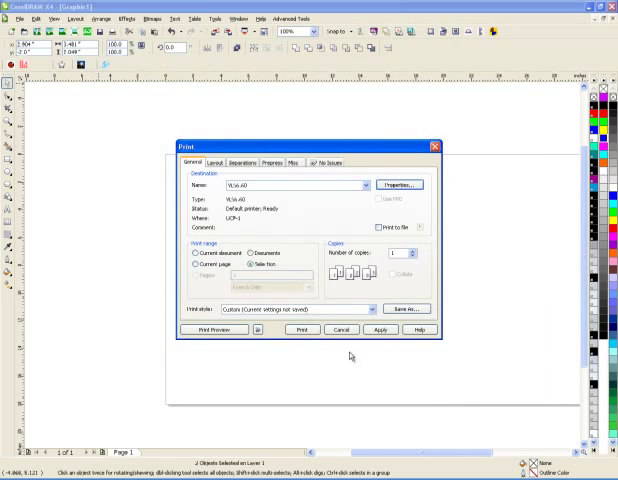
{"action": "left_click", "coordinate": [340, 330]}
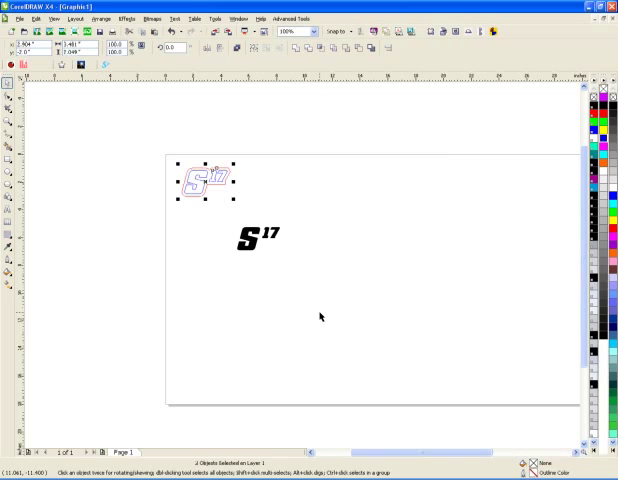
{"action": "mouse_move", "coordinate": [523, 408]}
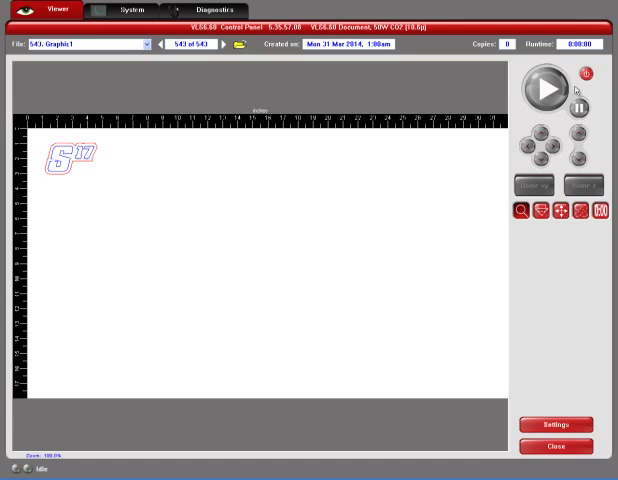
{"action": "mouse_move", "coordinate": [540, 170]}
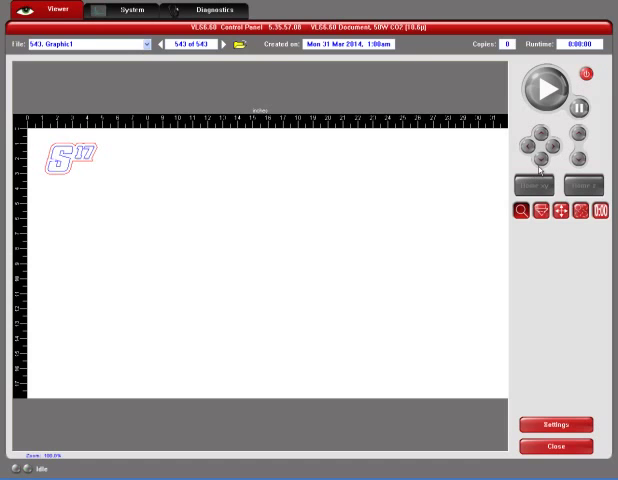